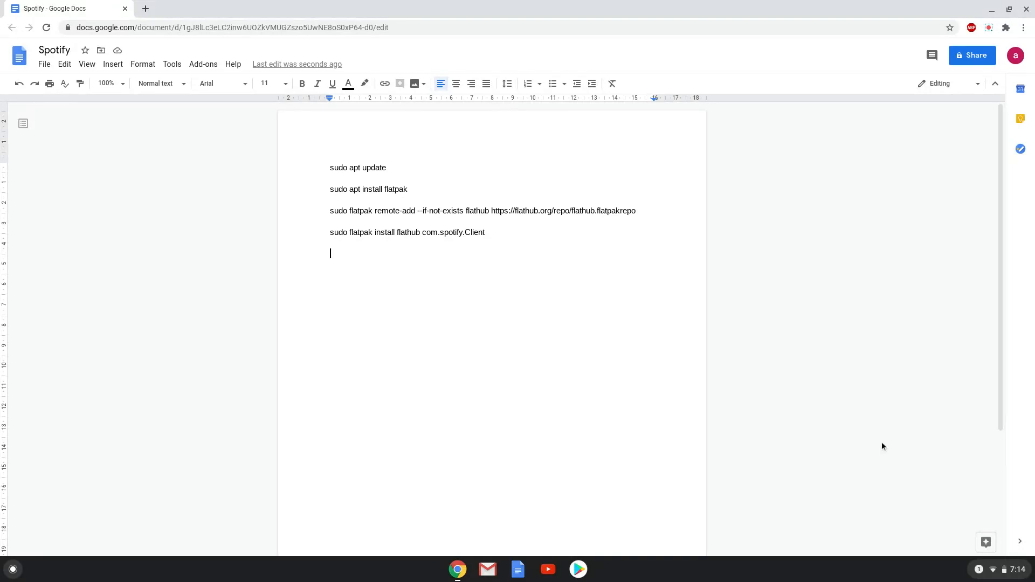
pyautogui.moveTo(998, 569)
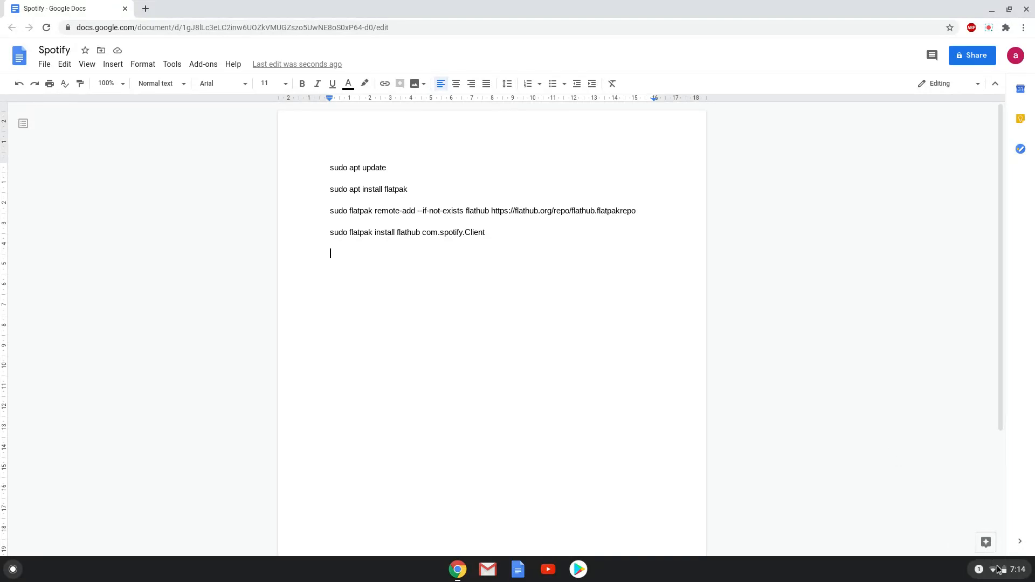
# Step: Bring up the quick settings panel from the shelf's status area
pyautogui.click(993, 569)
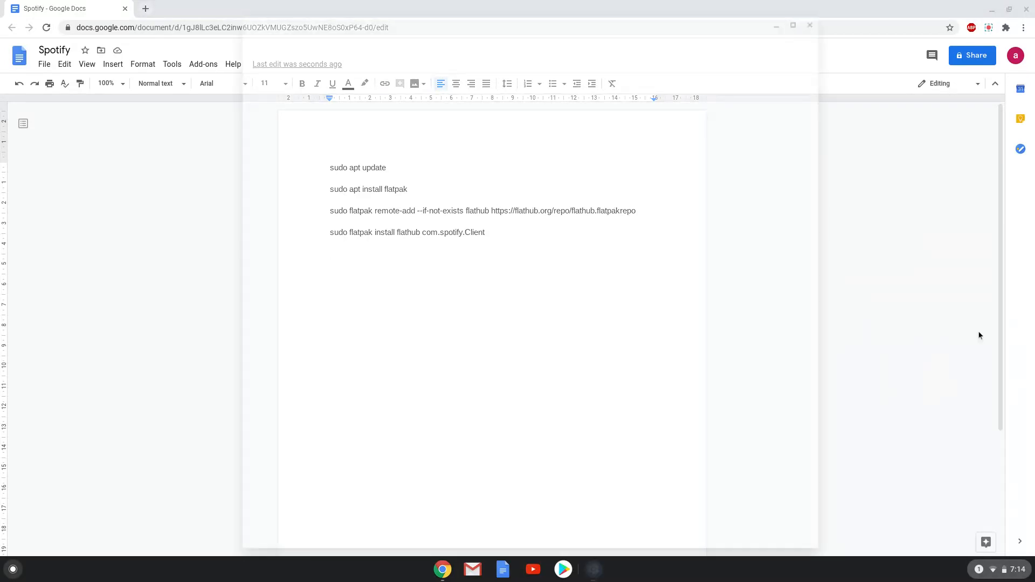
# Step: Turn on Linux (Beta) from Settings, install it with the default username and disk size, and close its terminal
pyautogui.click(592, 569)
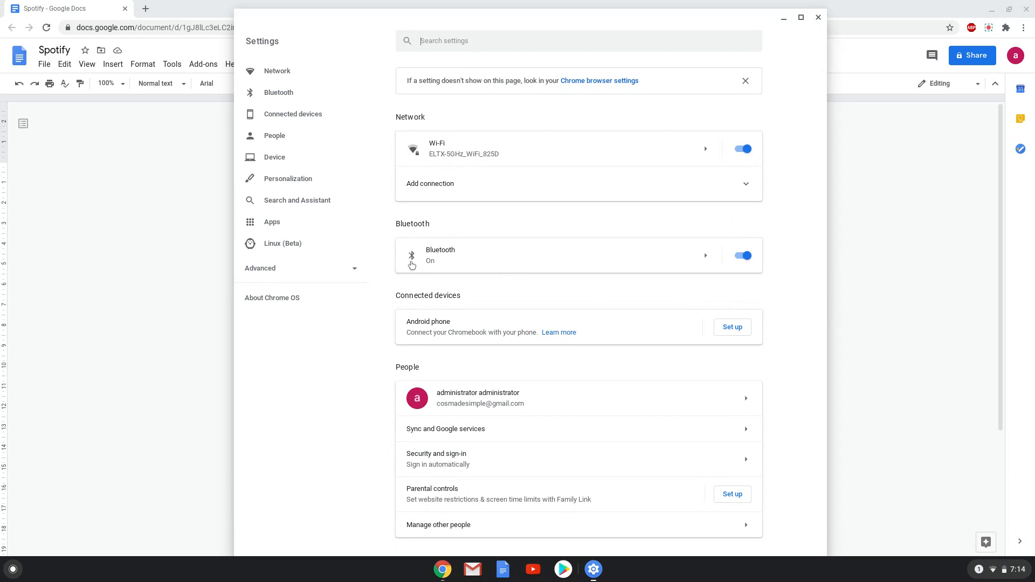
pyautogui.click(282, 243)
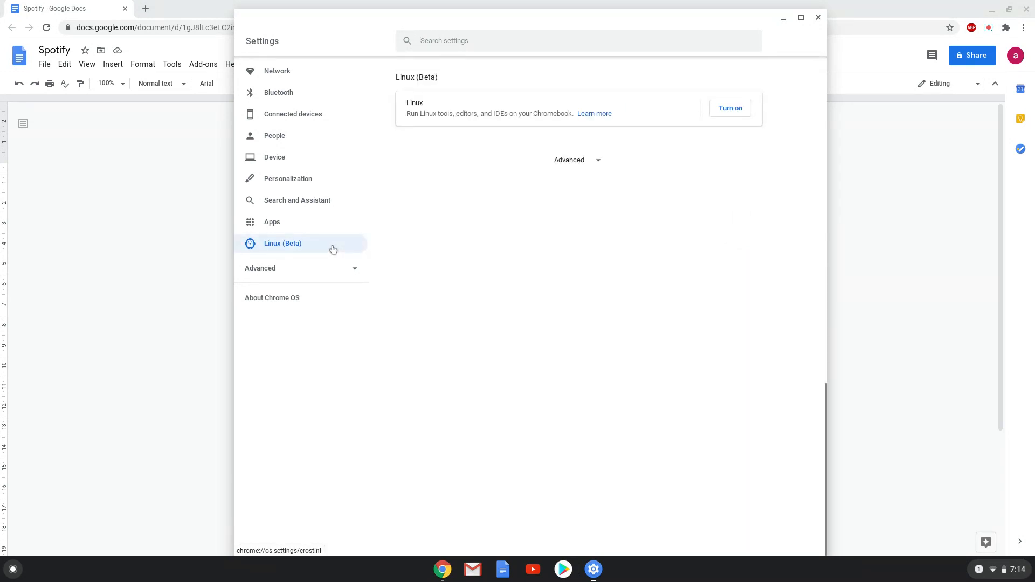
pyautogui.moveTo(521, 179)
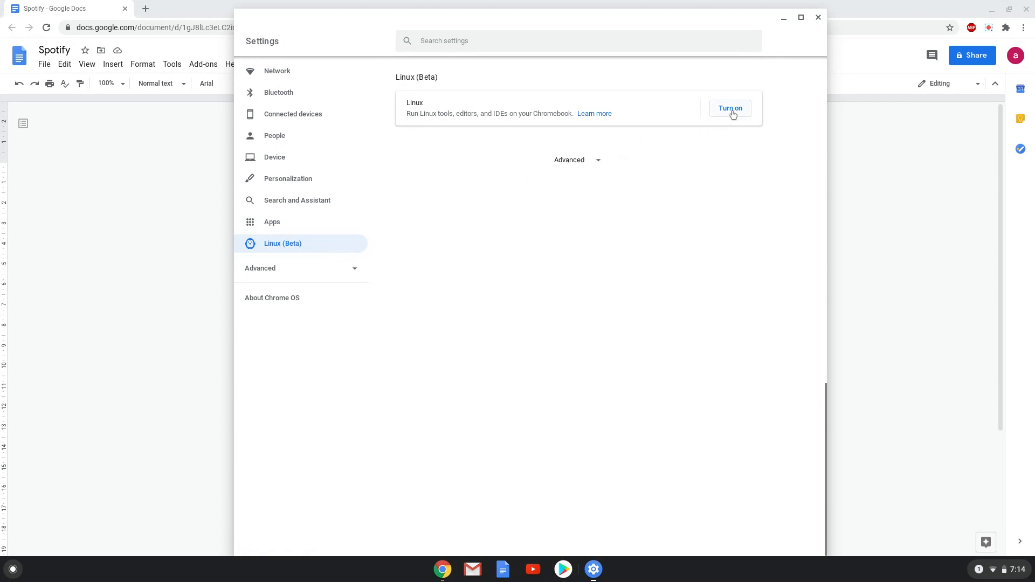
pyautogui.click(730, 108)
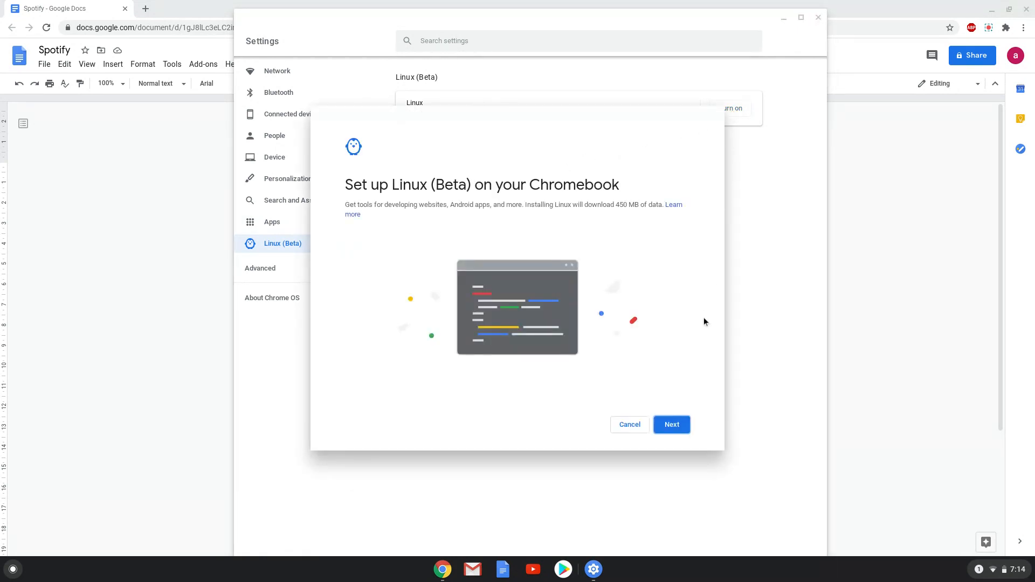
pyautogui.click(671, 425)
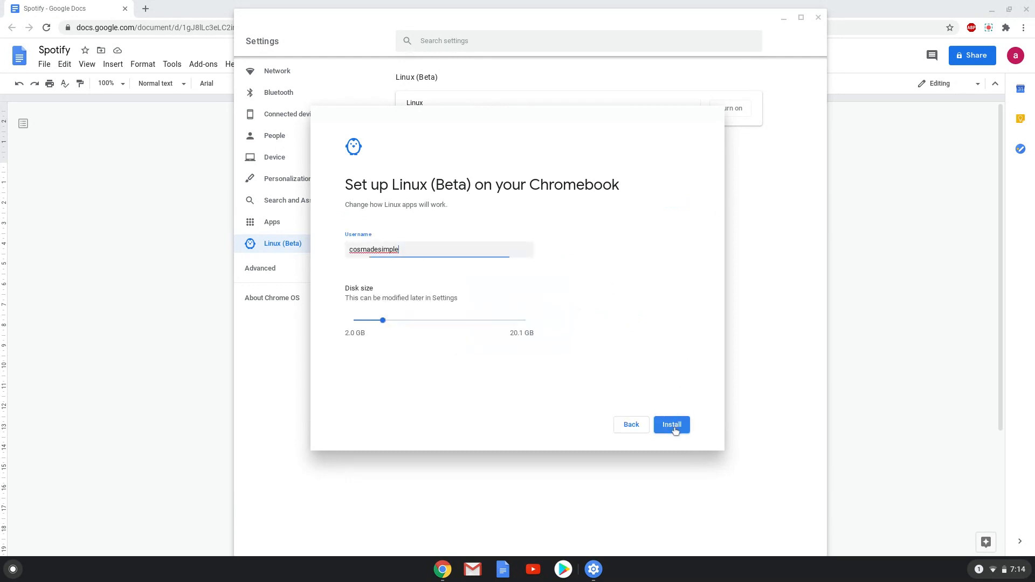
pyautogui.click(670, 425)
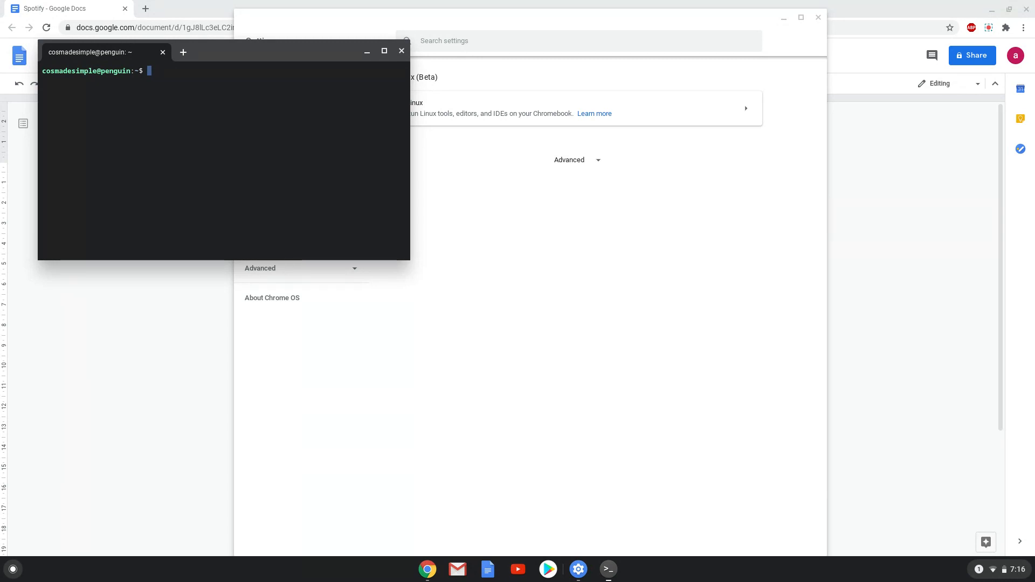
pyautogui.moveTo(665, 417)
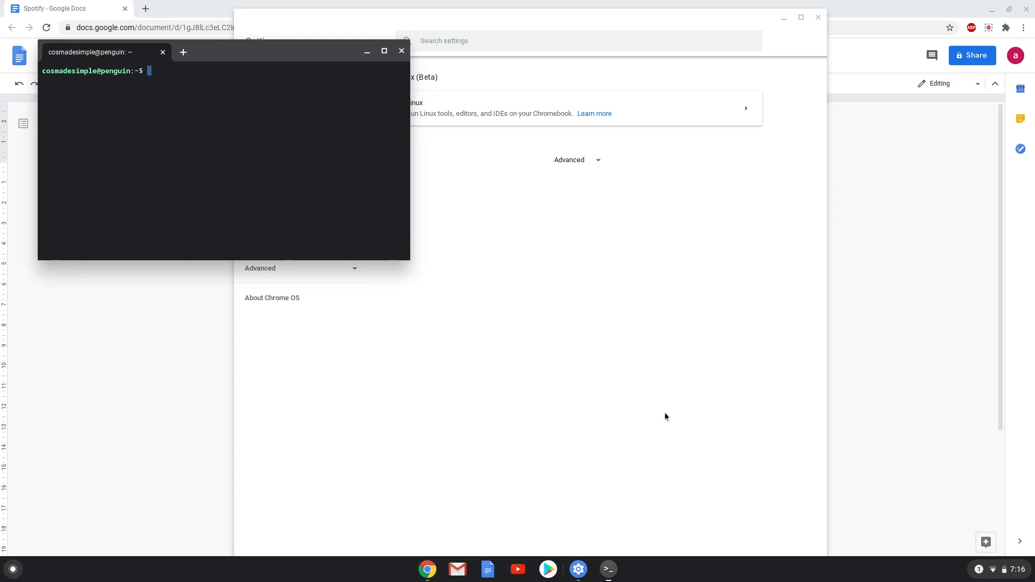
pyautogui.moveTo(445, 120)
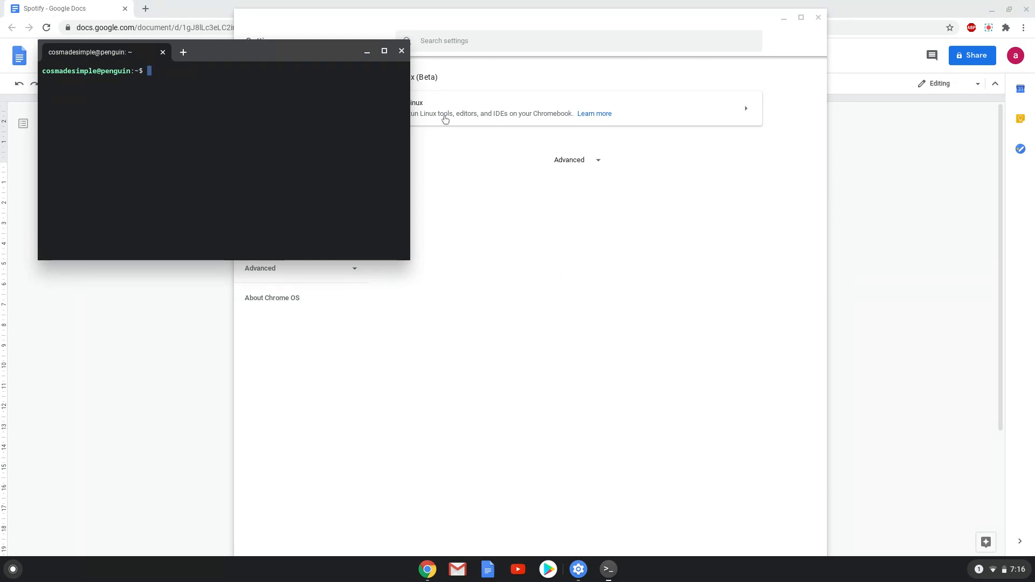
pyautogui.click(401, 51)
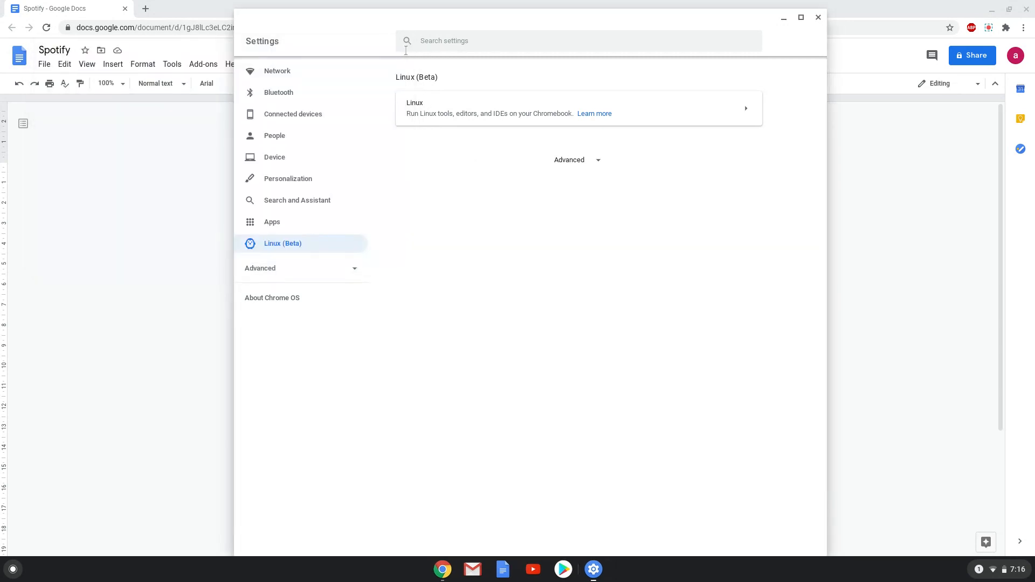
# Step: Close Settings and copy the 'sudo apt update' command from the Google Doc
pyautogui.click(819, 17)
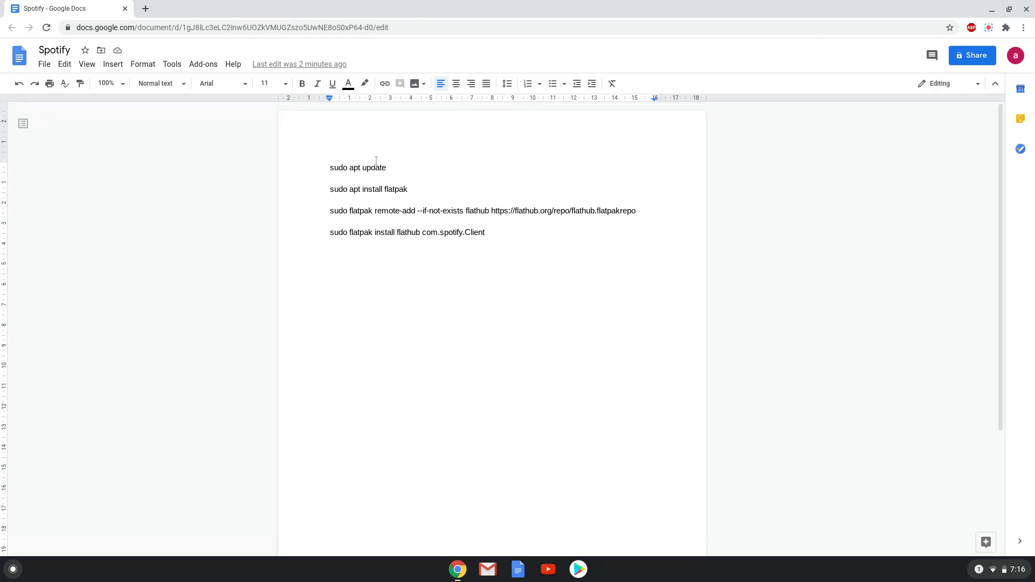
pyautogui.tripleClick(358, 167)
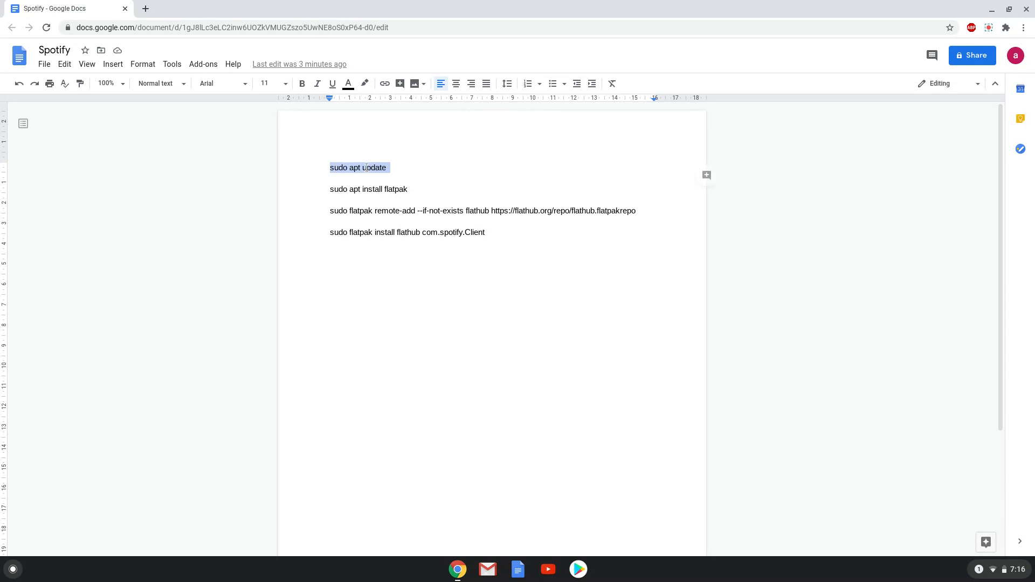
pyautogui.rightClick(358, 167)
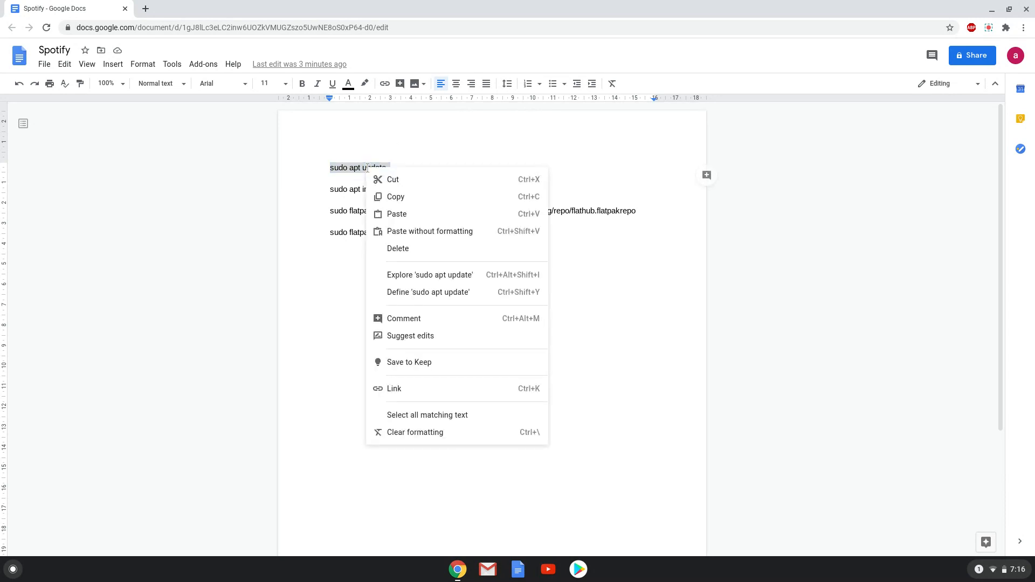
pyautogui.click(210, 397)
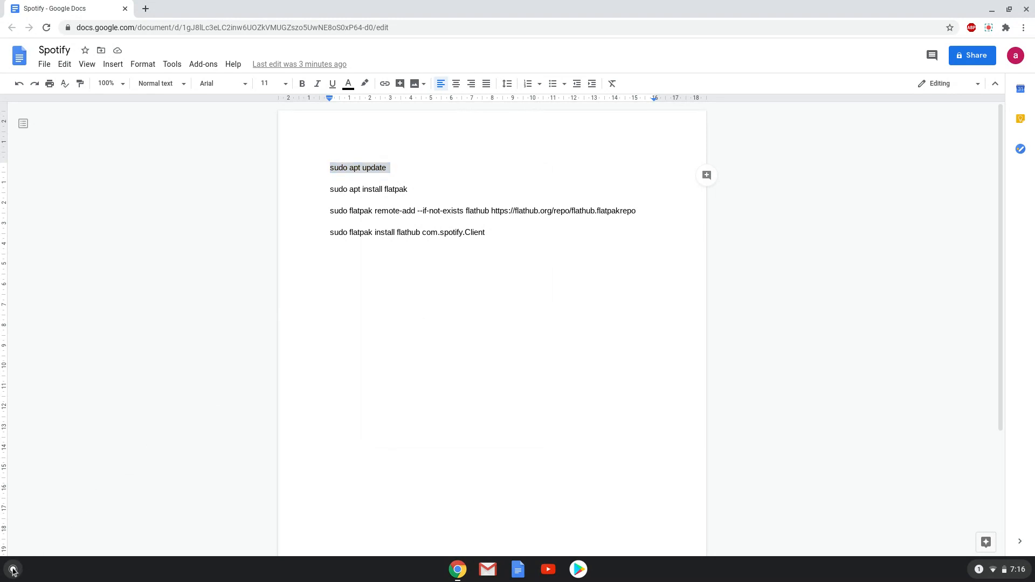
# Step: Launch Terminal from the launcher search and run 'sudo apt update'
pyautogui.click(13, 569)
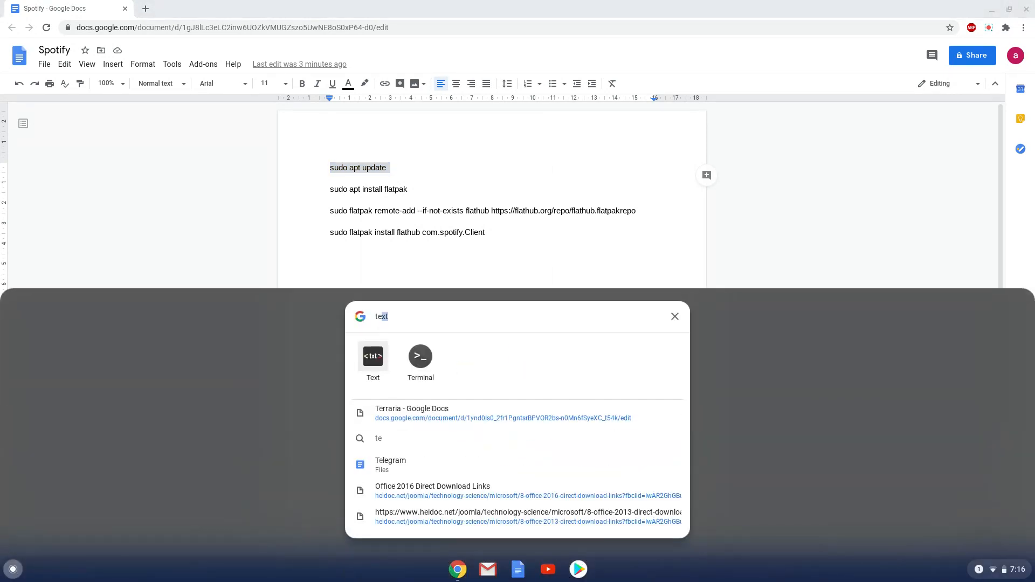
pyautogui.write('terminal')
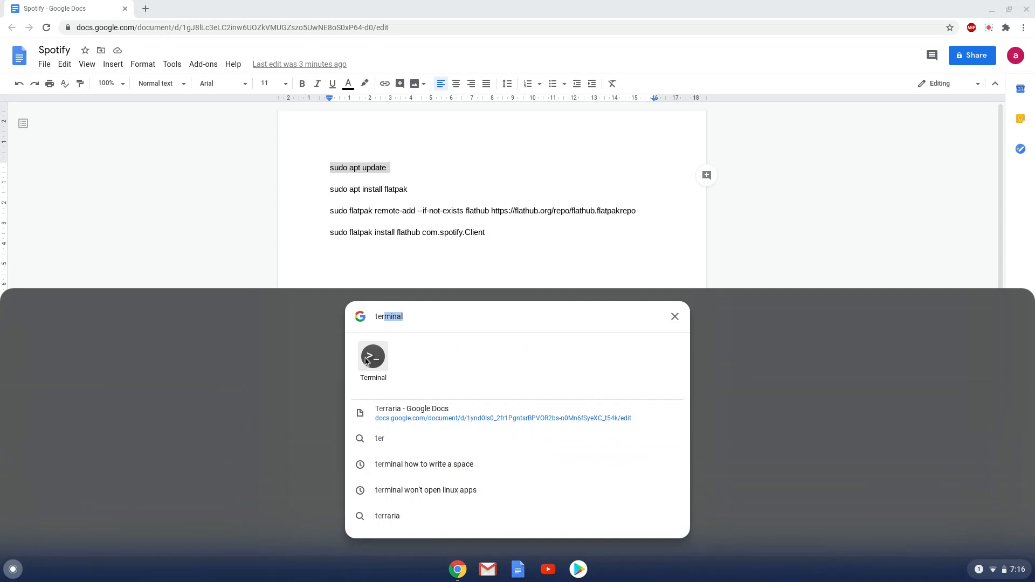
pyautogui.click(371, 357)
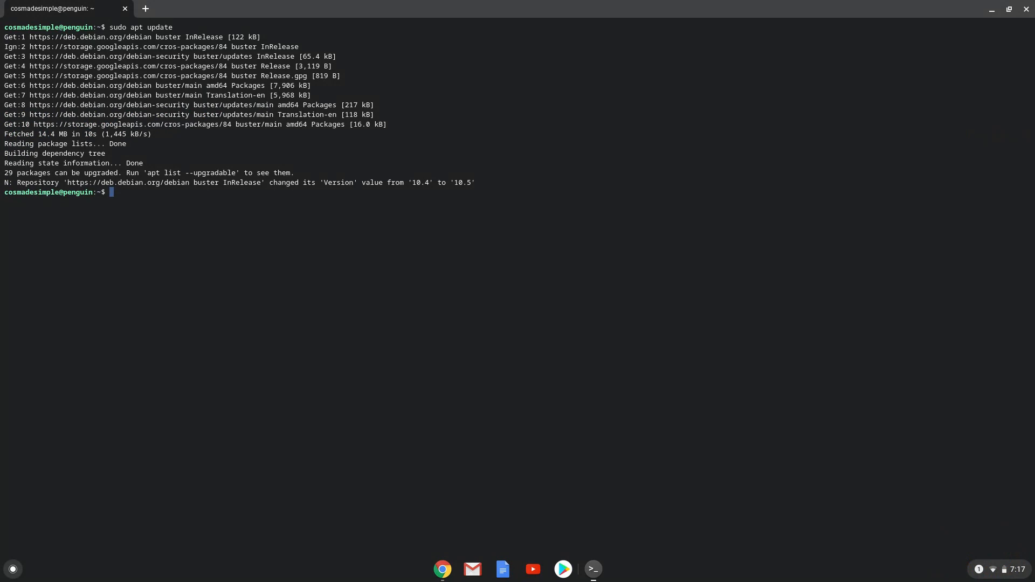
pyautogui.moveTo(401, 378)
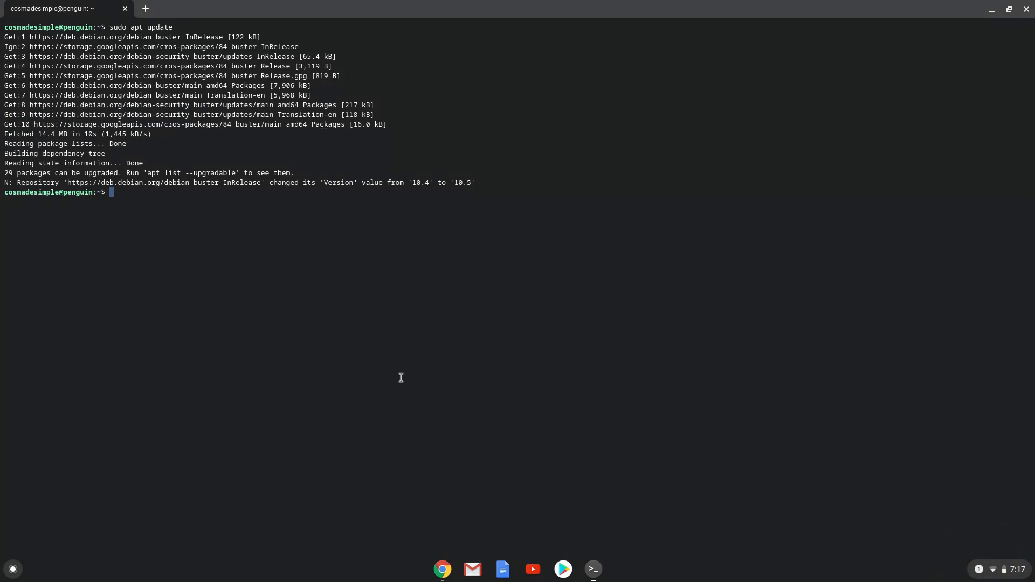
pyautogui.moveTo(442, 568)
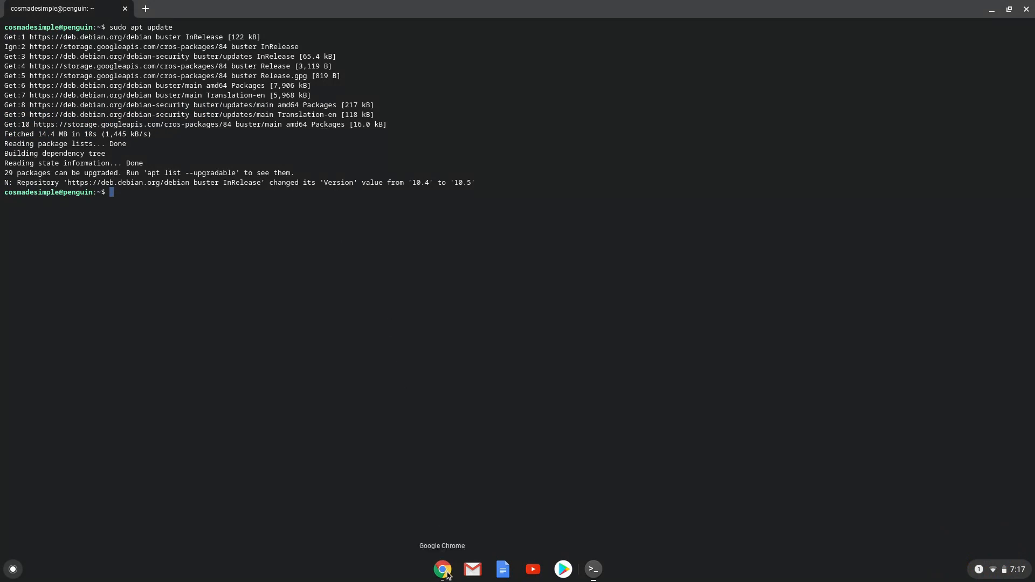
# Step: Copy 'sudo apt install flatpak' from the Doc and run it in Terminal
pyautogui.click(442, 569)
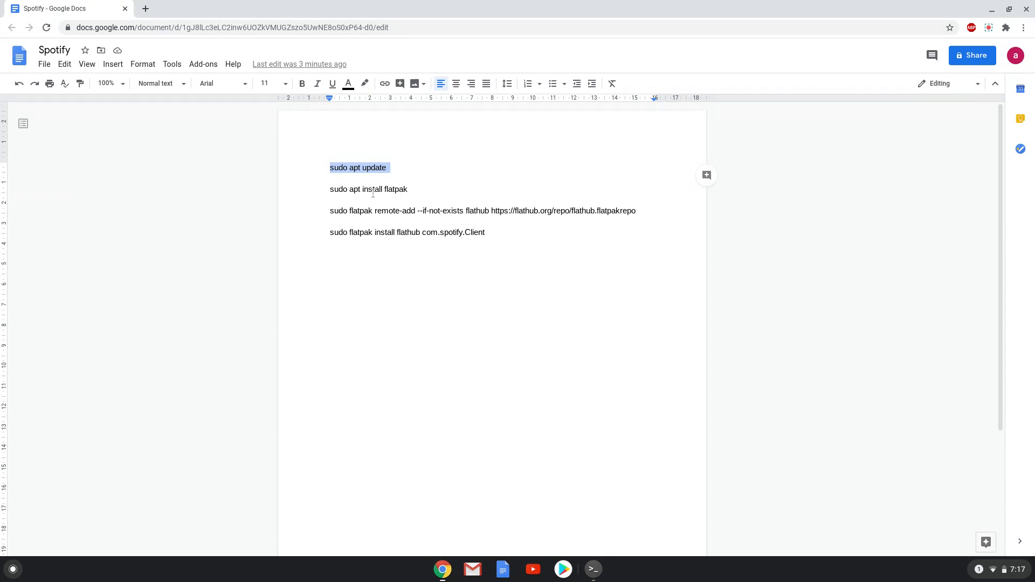
pyautogui.rightClick(369, 190)
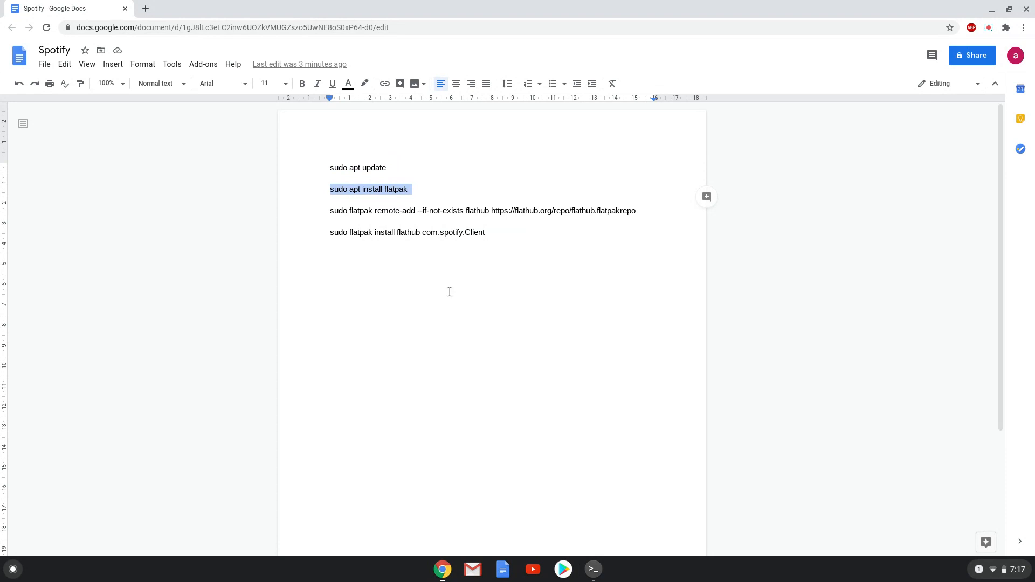
pyautogui.moveTo(592, 569)
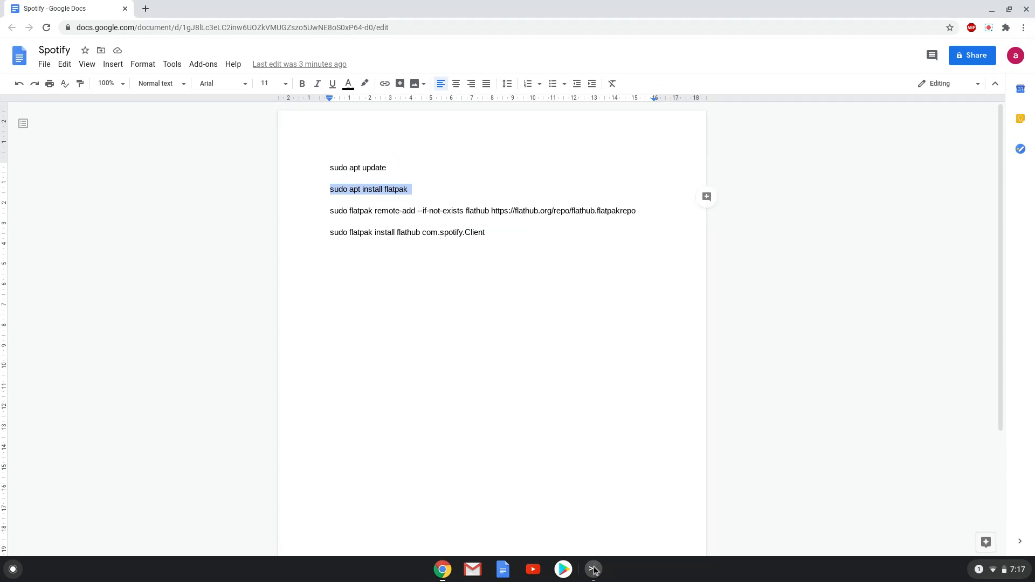
pyautogui.click(592, 569)
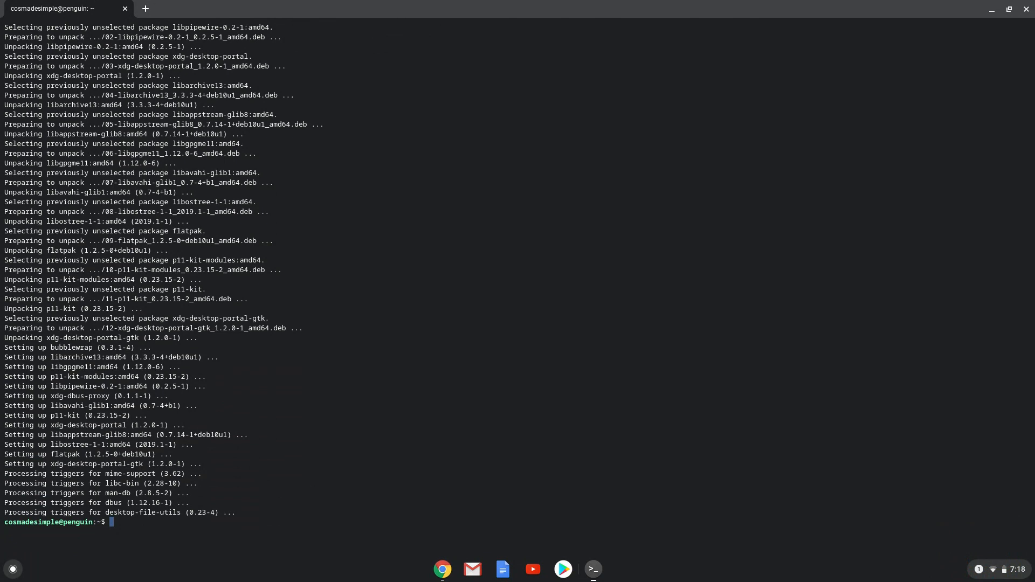
pyautogui.moveTo(443, 563)
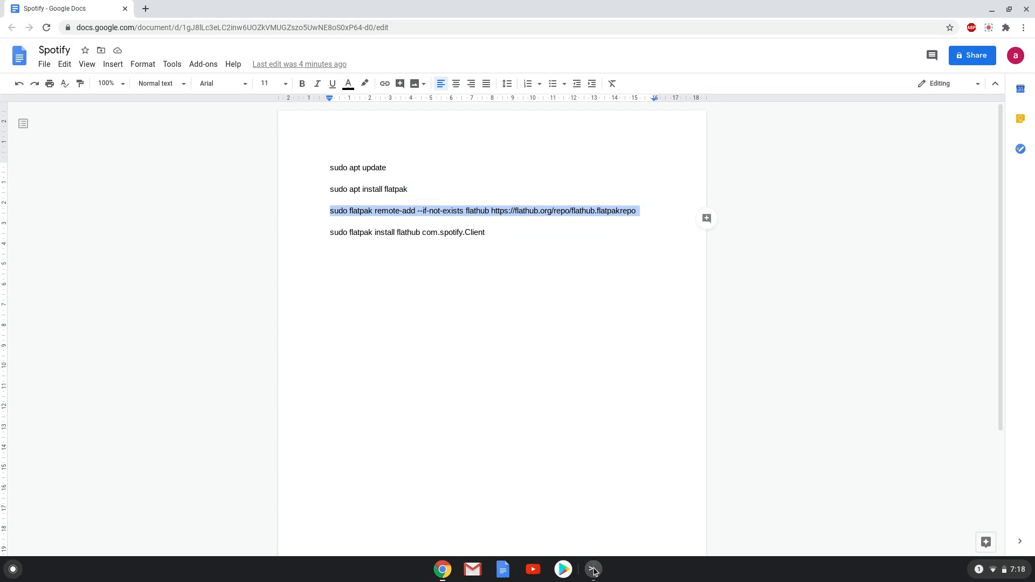
# Step: Run the 'flatpak remote-add --if-not-exists flathub' command in Terminal and return to the Doc
pyautogui.click(591, 569)
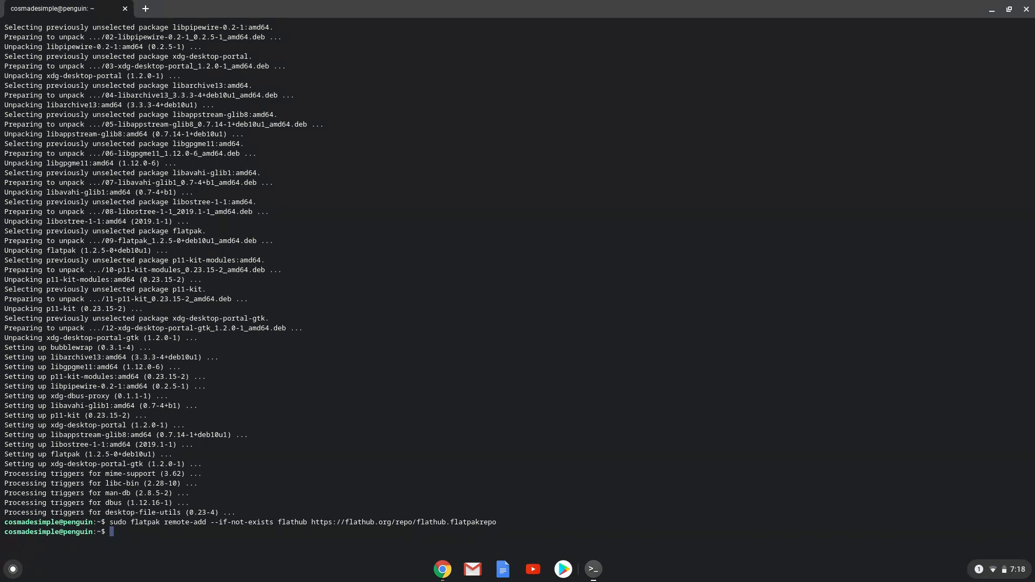
pyautogui.click(442, 569)
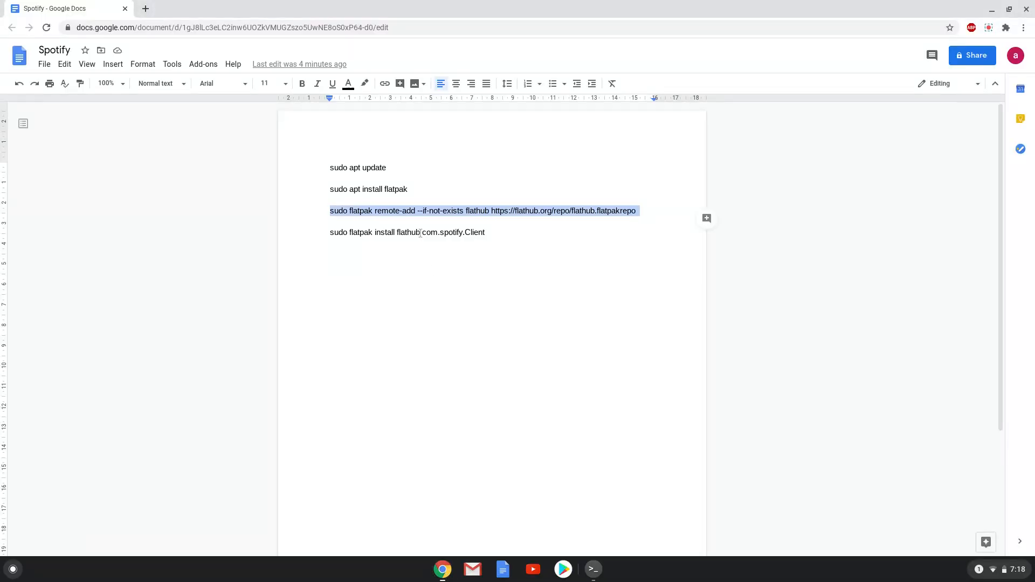
# Step: Run 'sudo flatpak install flathub com.spotify.Client', confirm with Y, and close Terminal when complete
pyautogui.rightClick(406, 232)
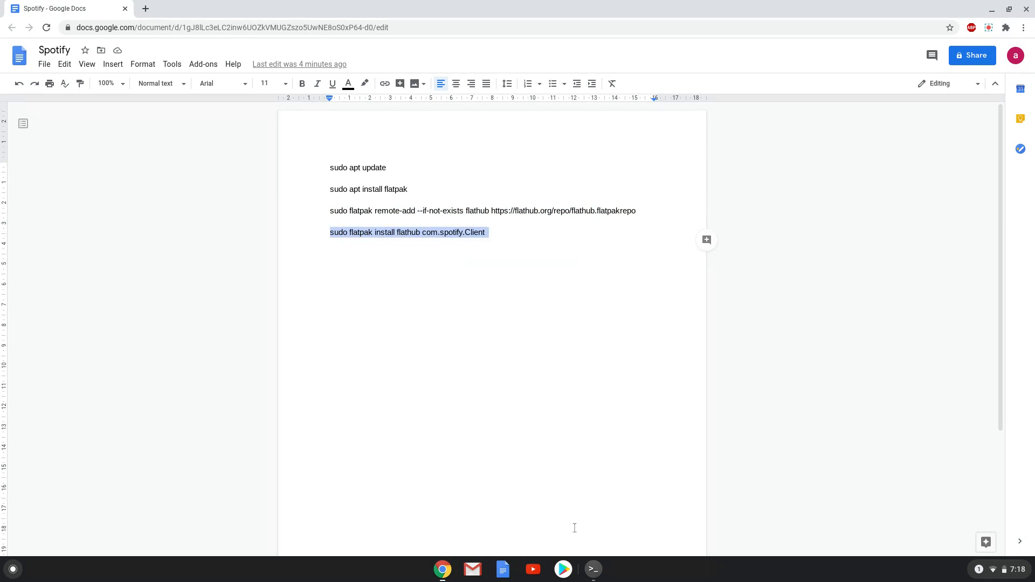
pyautogui.click(592, 569)
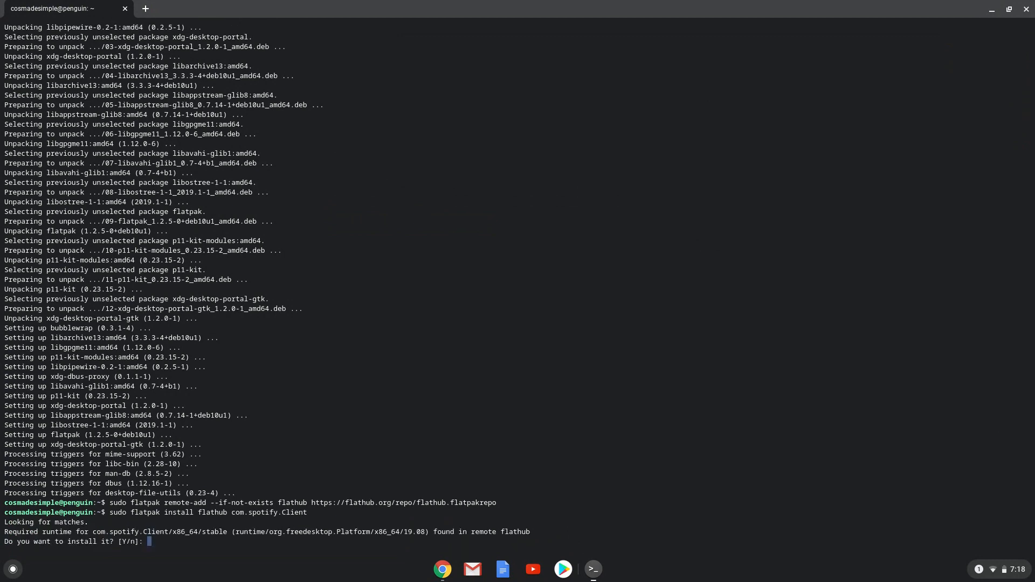
pyautogui.write('Y')
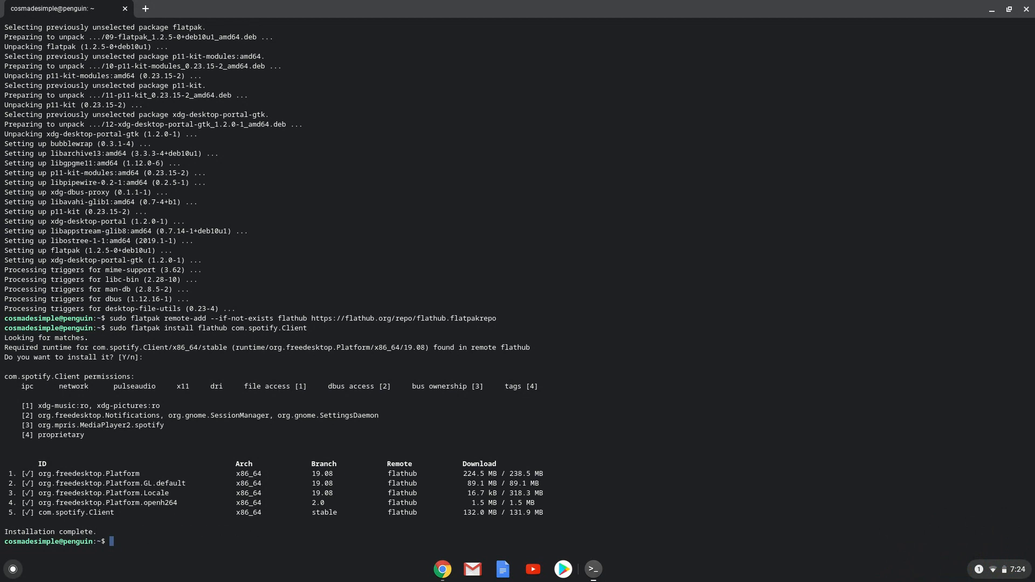
pyautogui.moveTo(585, 524)
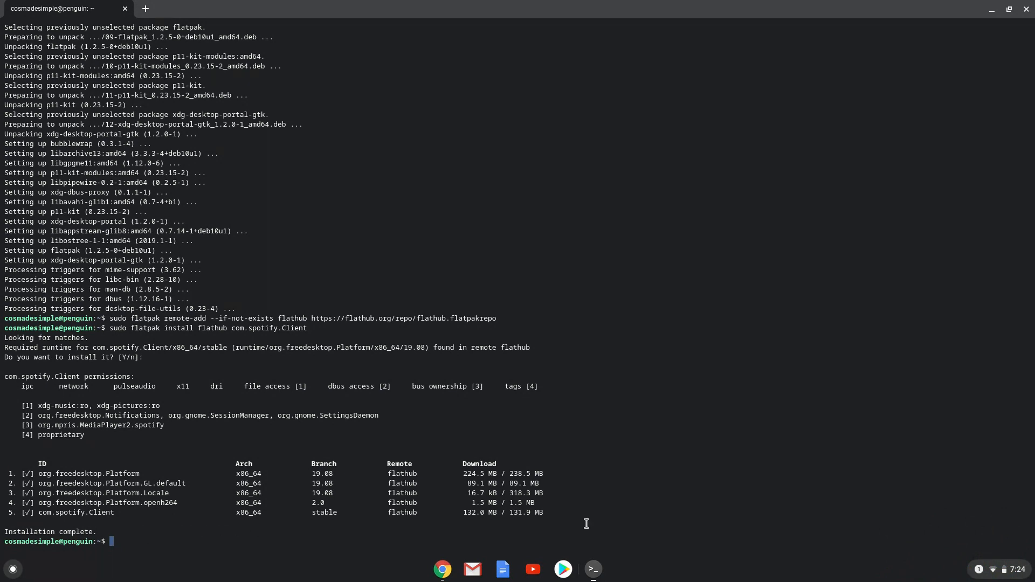
pyautogui.moveTo(1014, 31)
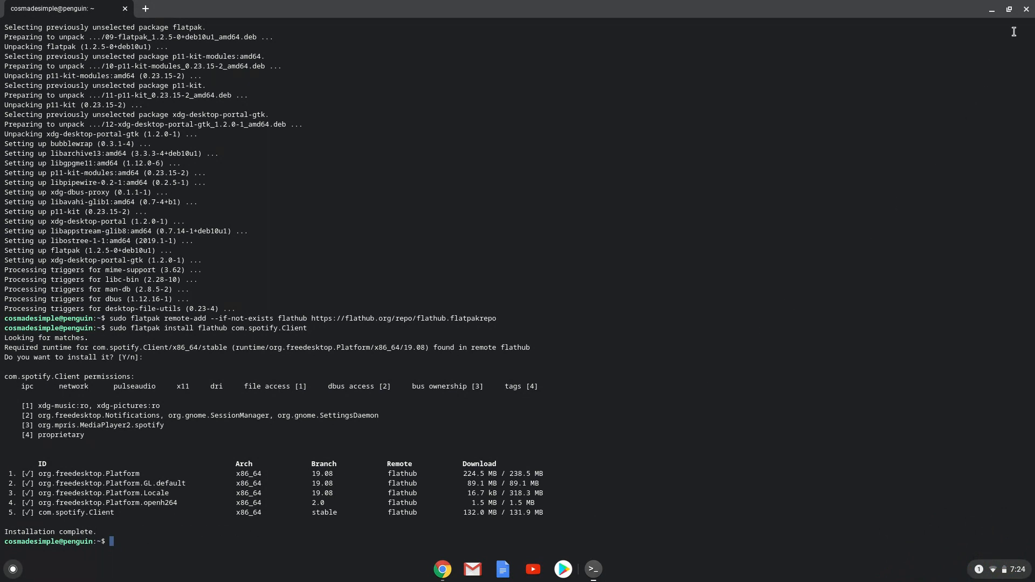
pyautogui.click(1026, 10)
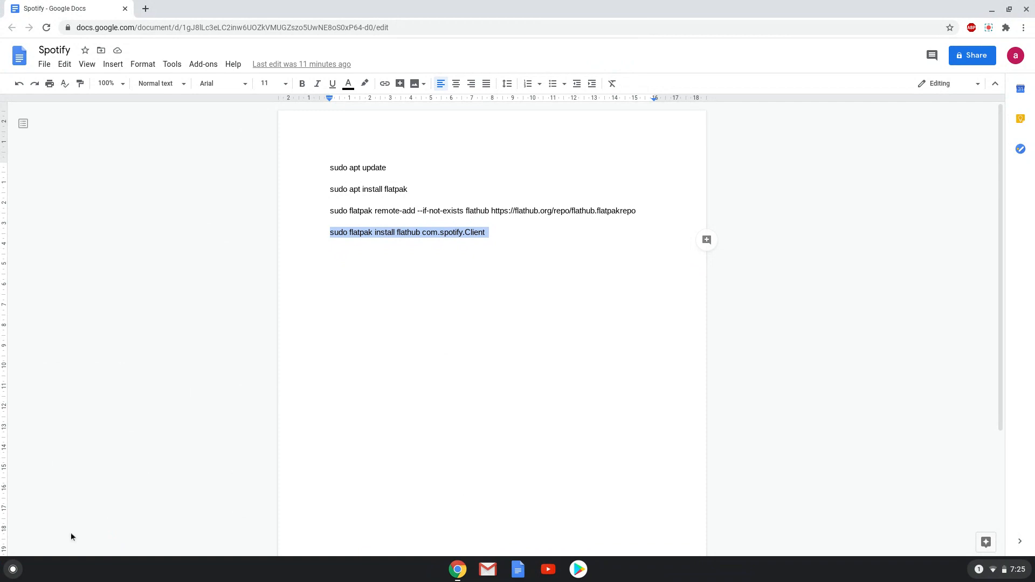
# Step: Launch Spotify from the Linux apps folder and maximize it to show the log-in screen
pyautogui.click(13, 569)
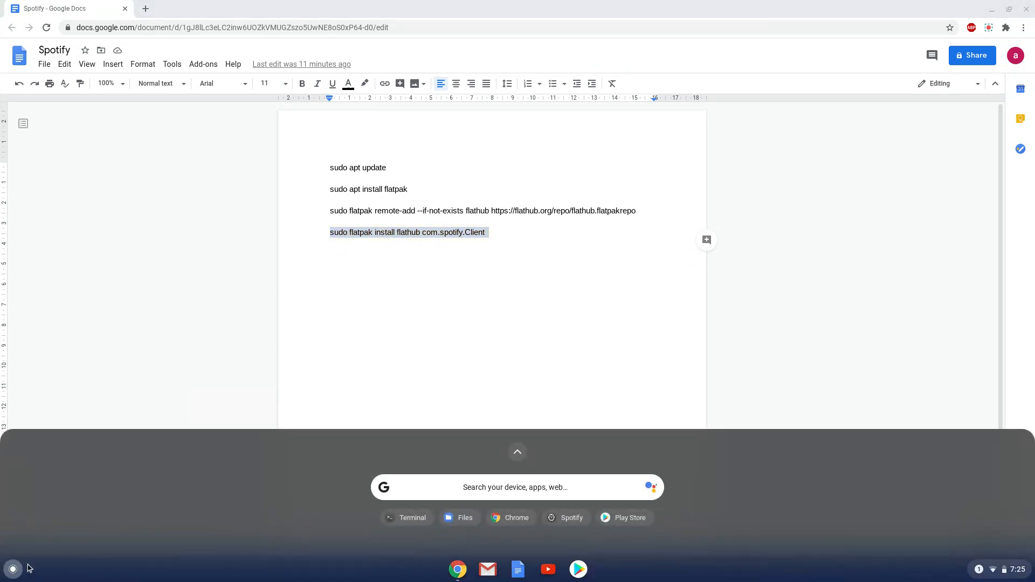
pyautogui.click(516, 452)
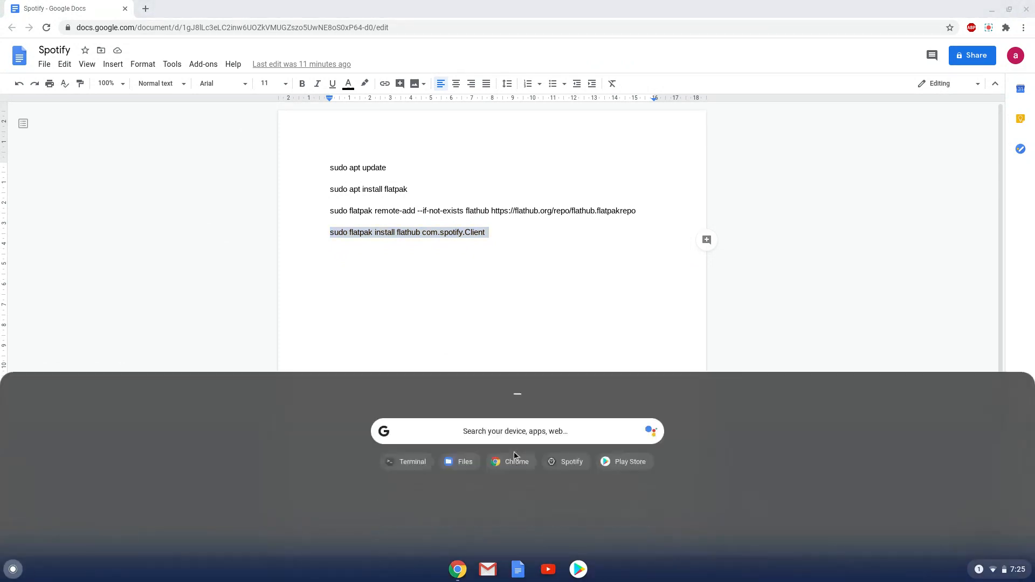
pyautogui.click(517, 395)
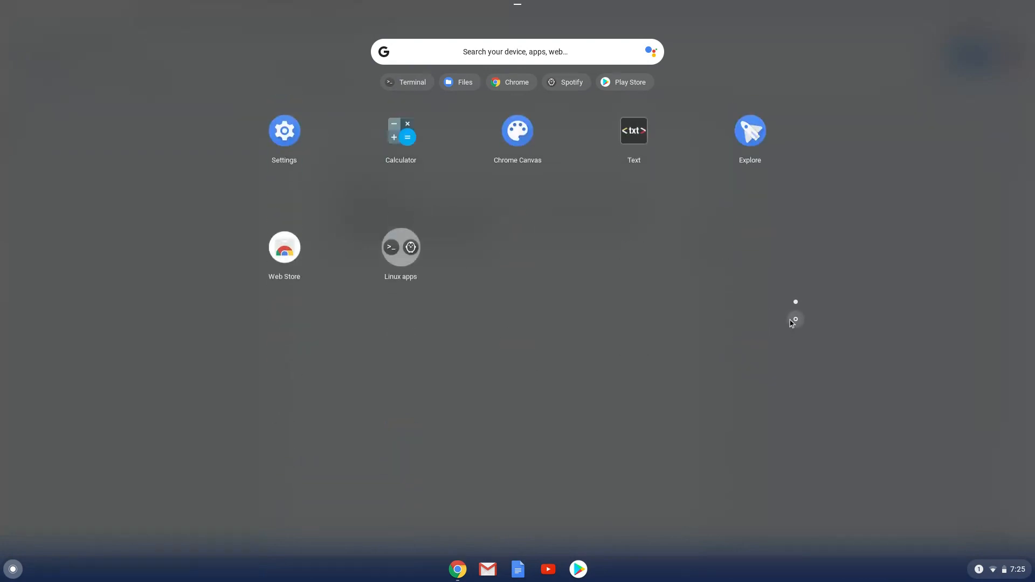
pyautogui.click(401, 247)
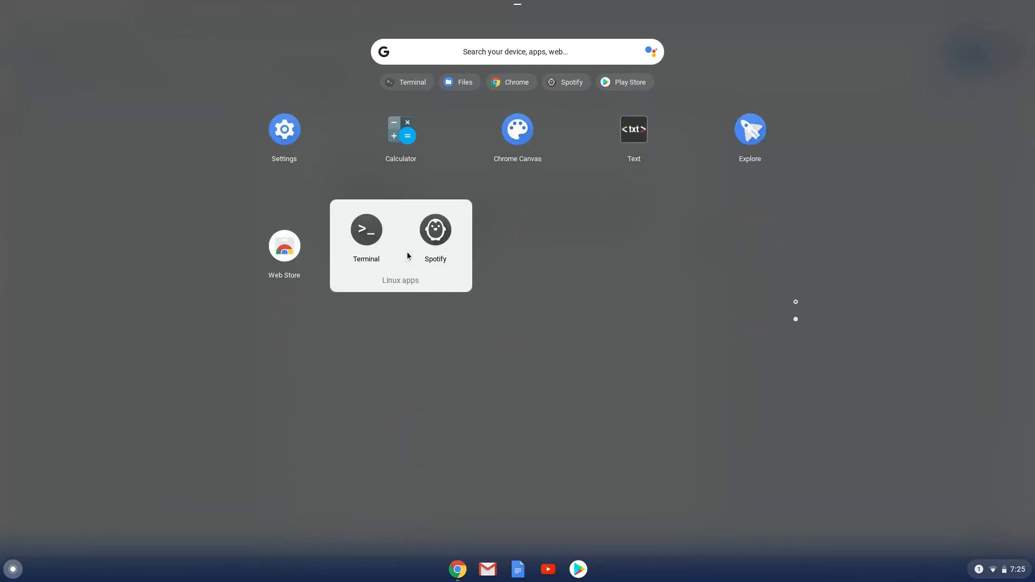
pyautogui.click(518, 569)
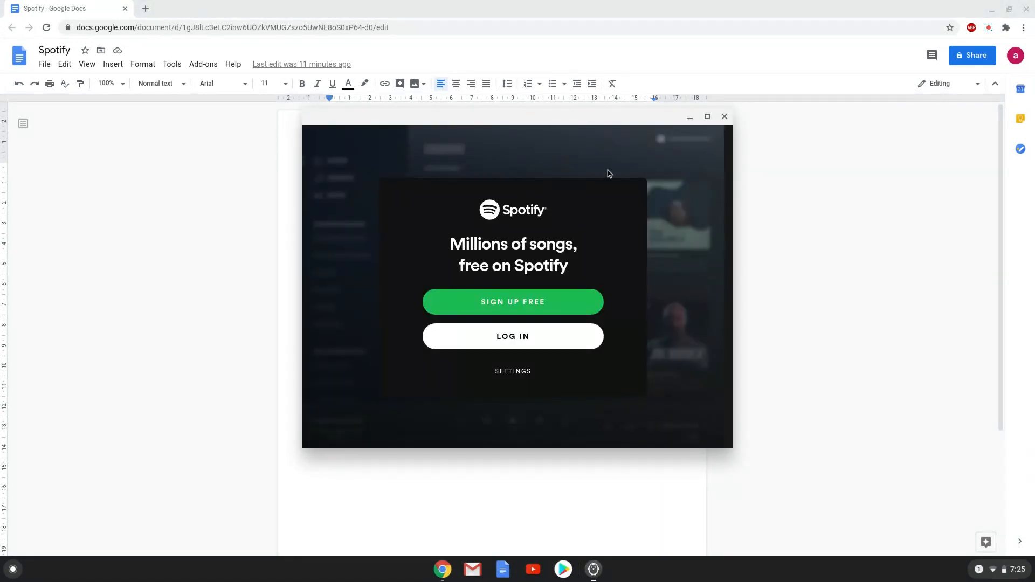
pyautogui.click(706, 117)
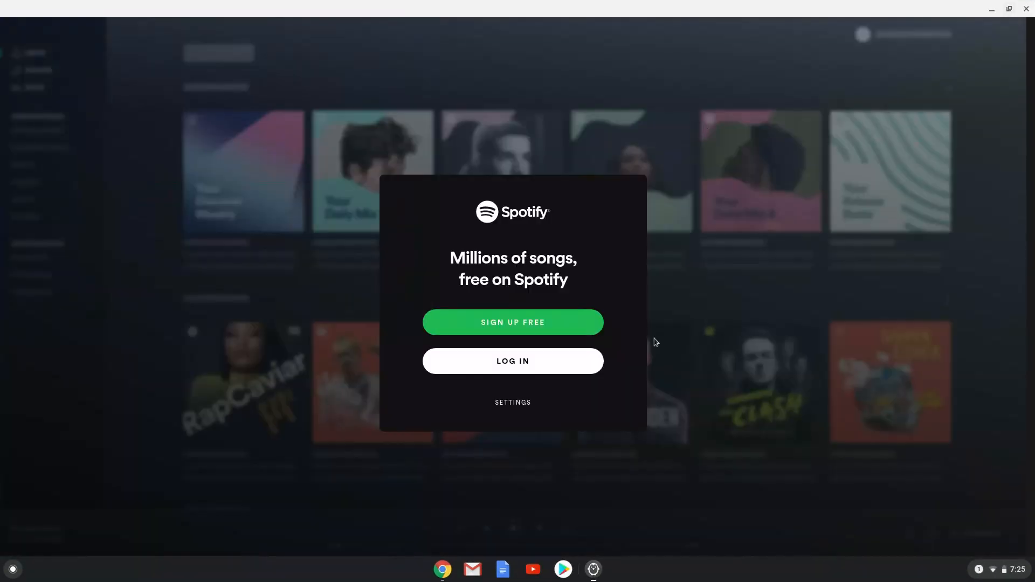